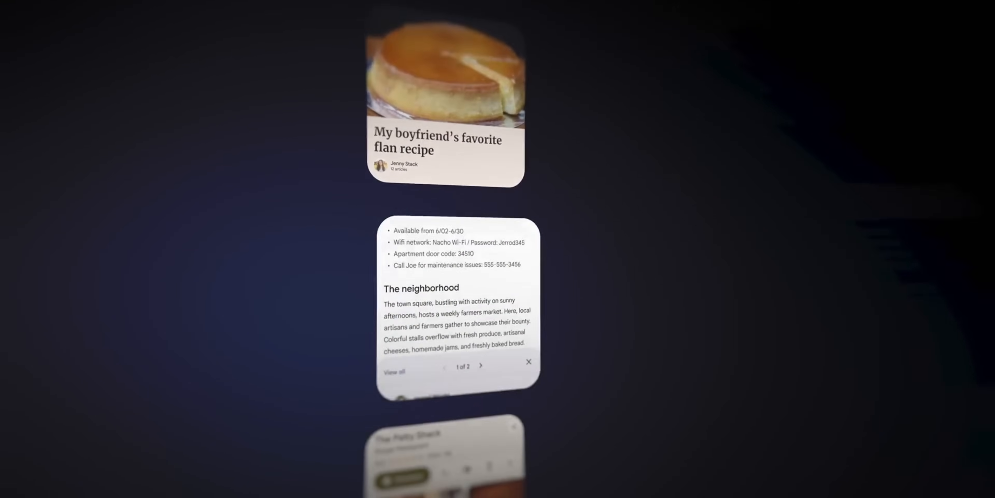
Browse through the Screenshots album in Gallery before searching.
scroll("down", 3)
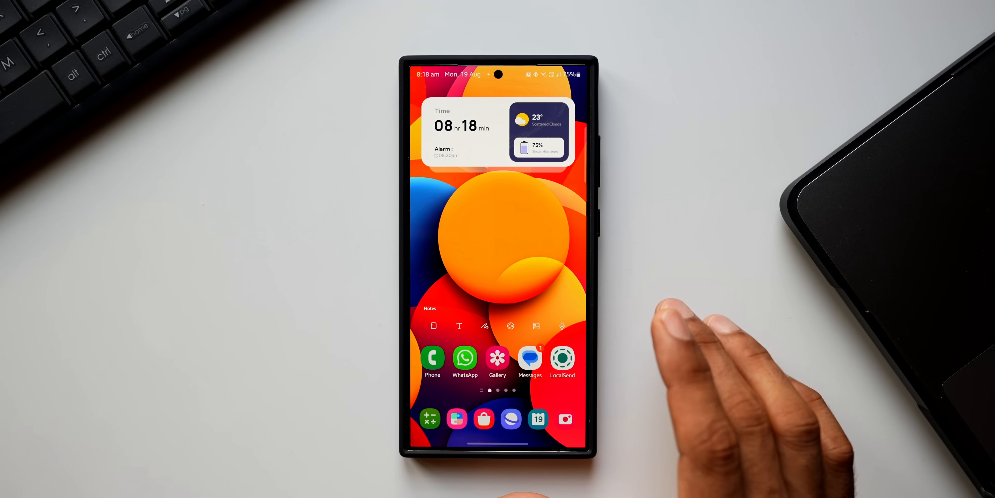
mouse_move(730, 286)
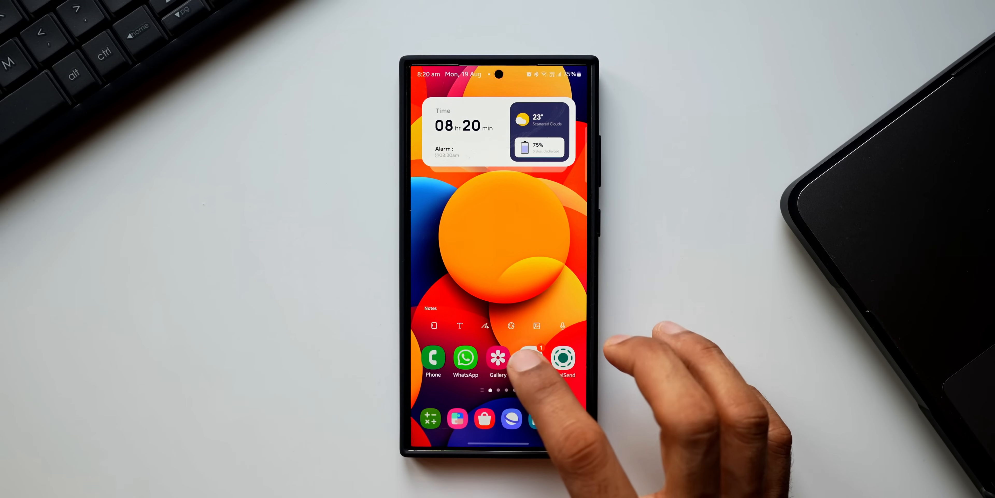
left_click(498, 358)
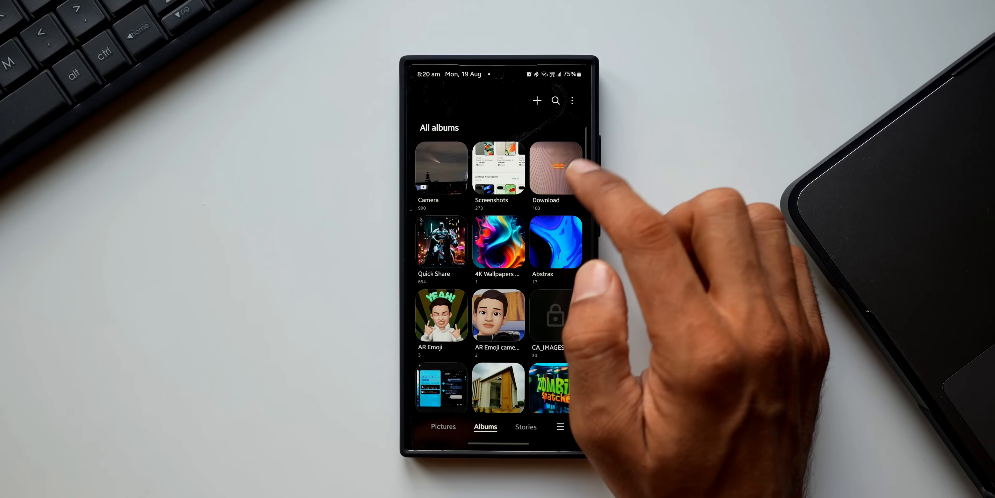
left_click(499, 167)
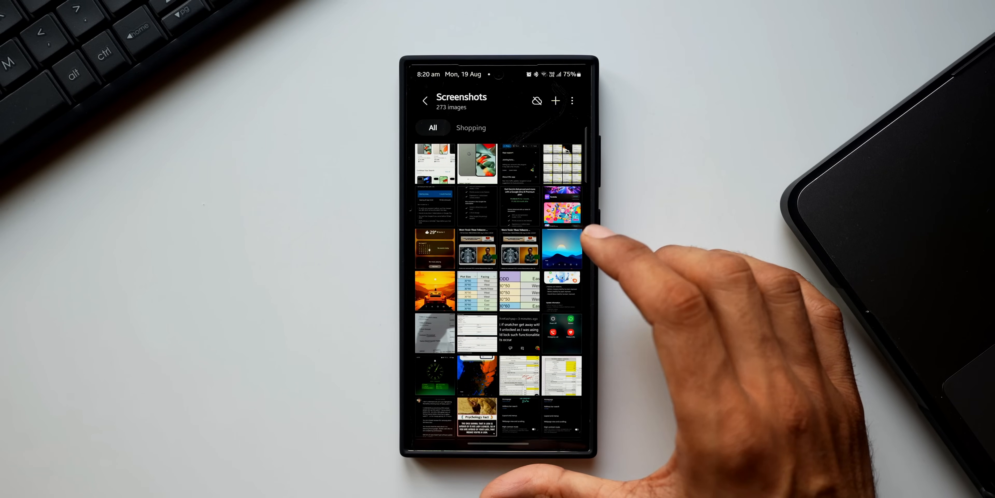
scroll("down", 3)
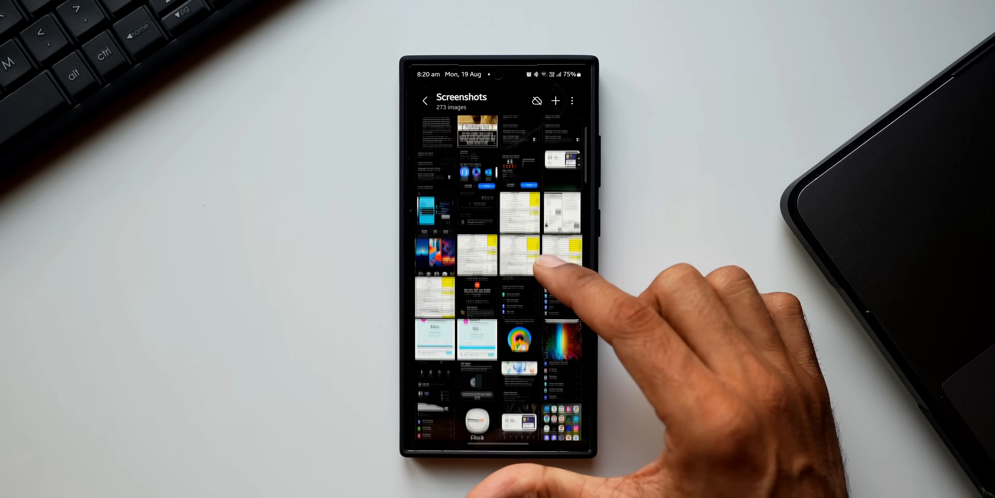
scroll("down", 3)
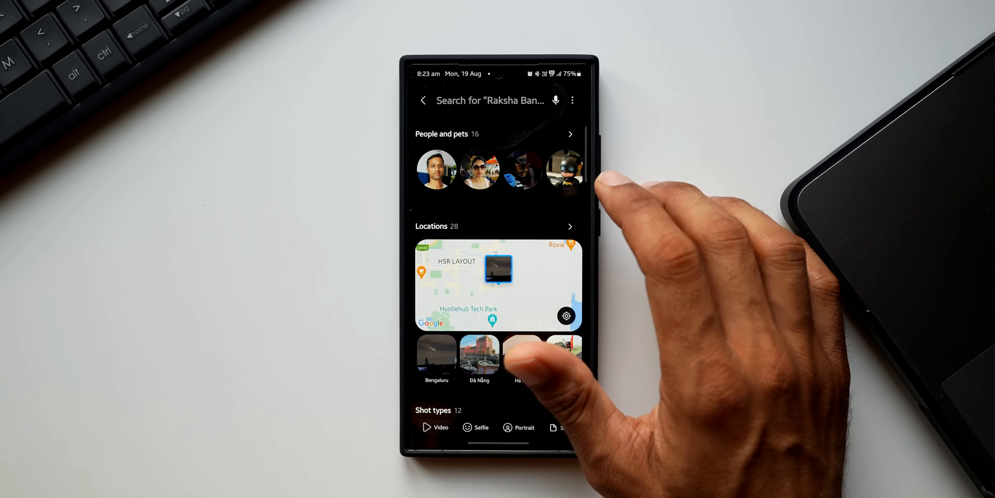
Search the gallery for 'watch' to find the watch software update screenshot.
left_click(495, 100)
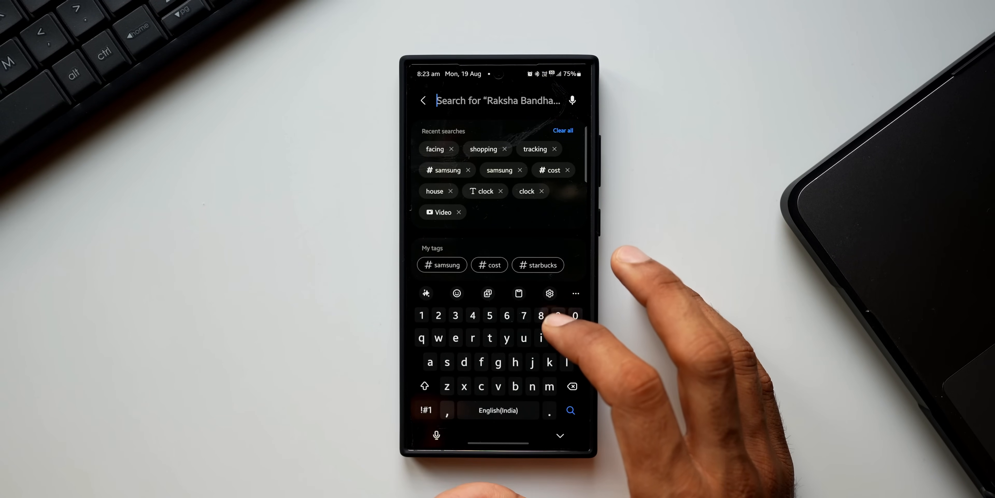
type("watch")
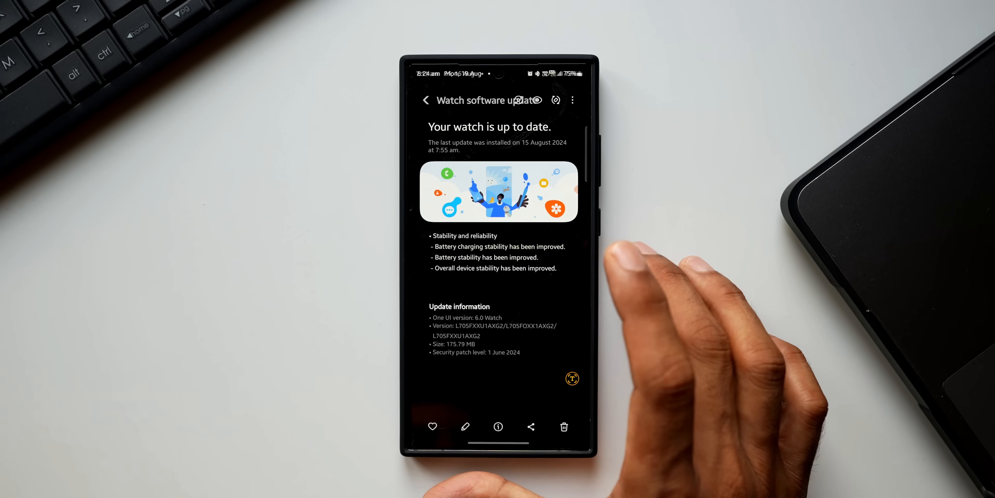
mouse_move(603, 286)
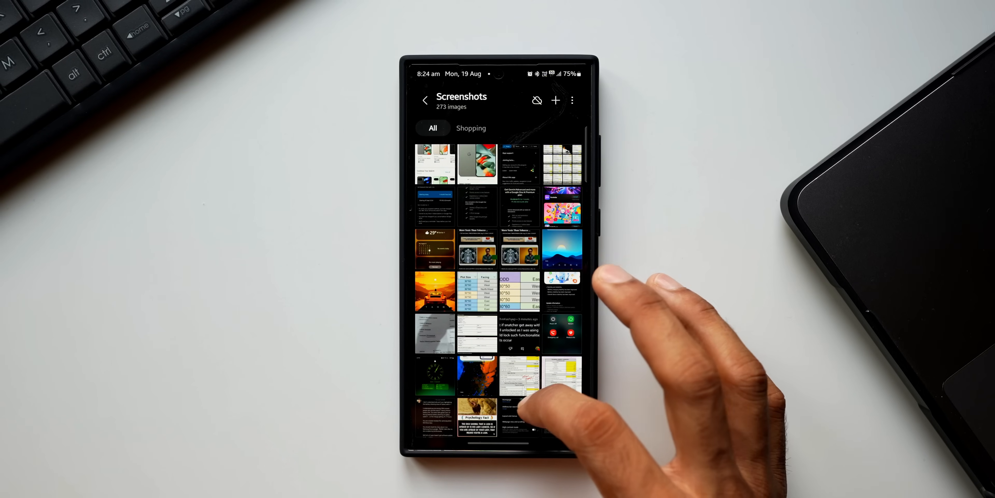
Scroll the 'power off' search results showing picture and extract-text matches.
scroll("down", 3)
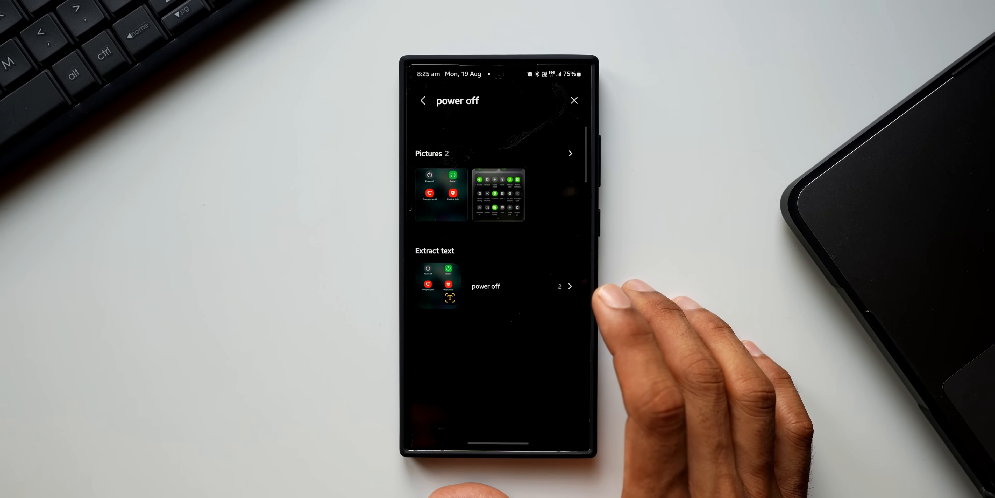
mouse_move(552, 311)
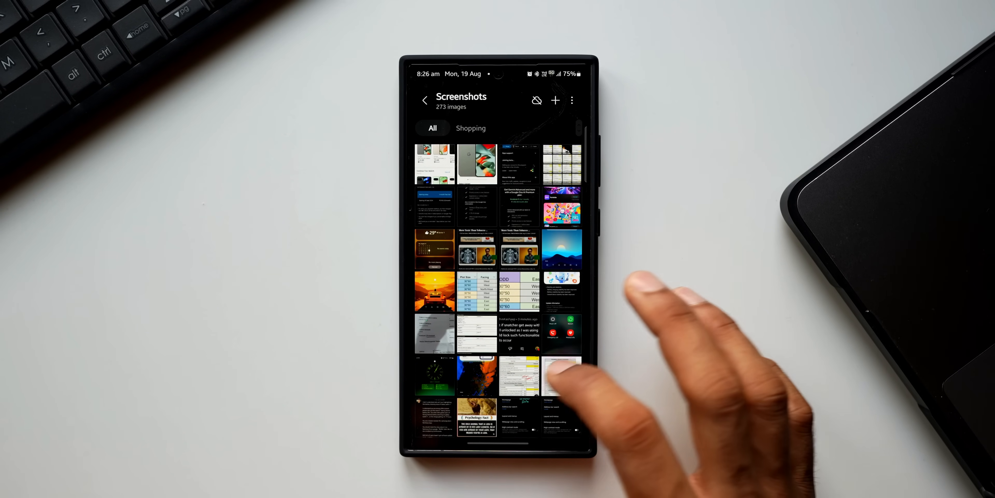
Add the 'cost' tag to the seven selected expense screenshots via More > Add tag.
scroll("down", 3)
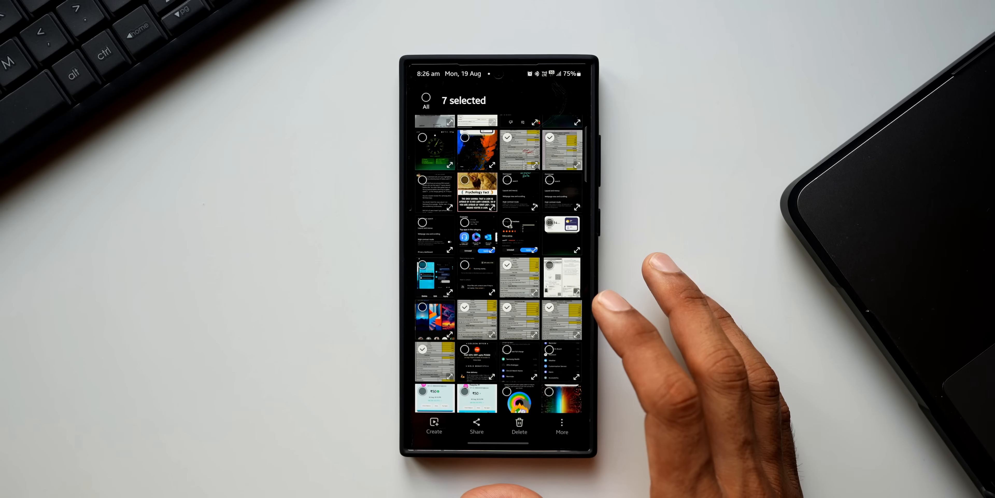
left_click(561, 425)
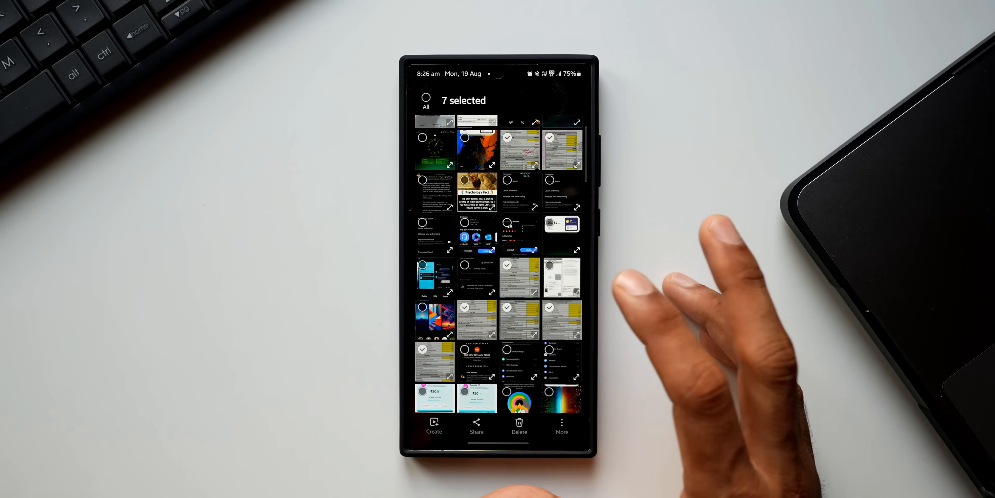
left_click(561, 427)
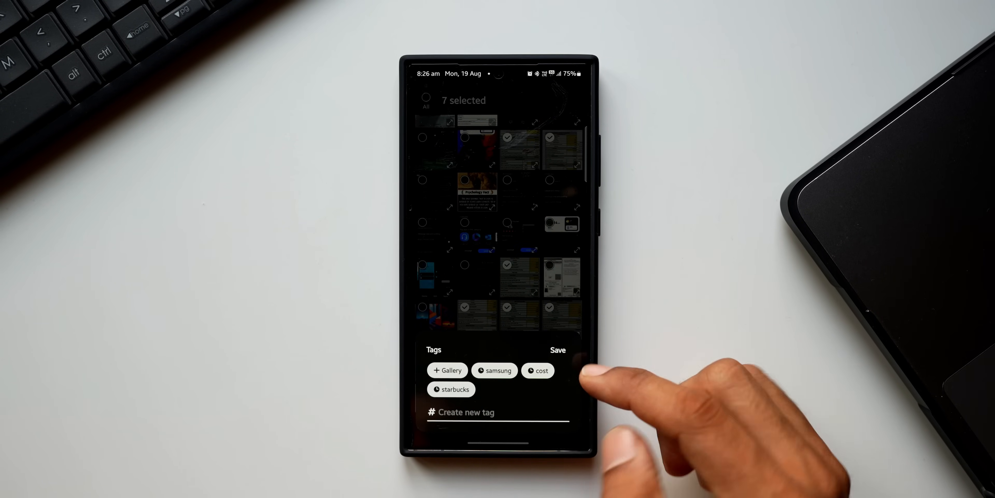
left_click(538, 370)
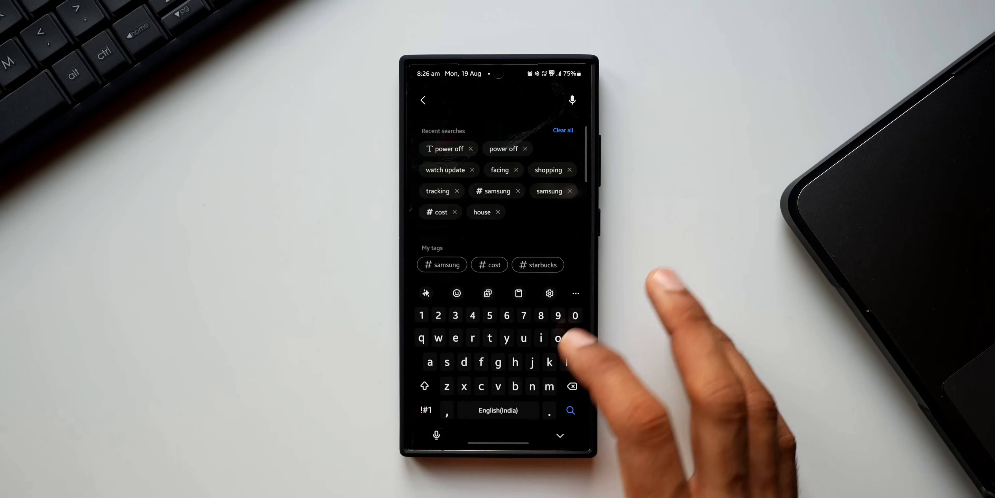
Search 'cost' and pick the #cost suggestion to show all tagged screenshots.
type("cost")
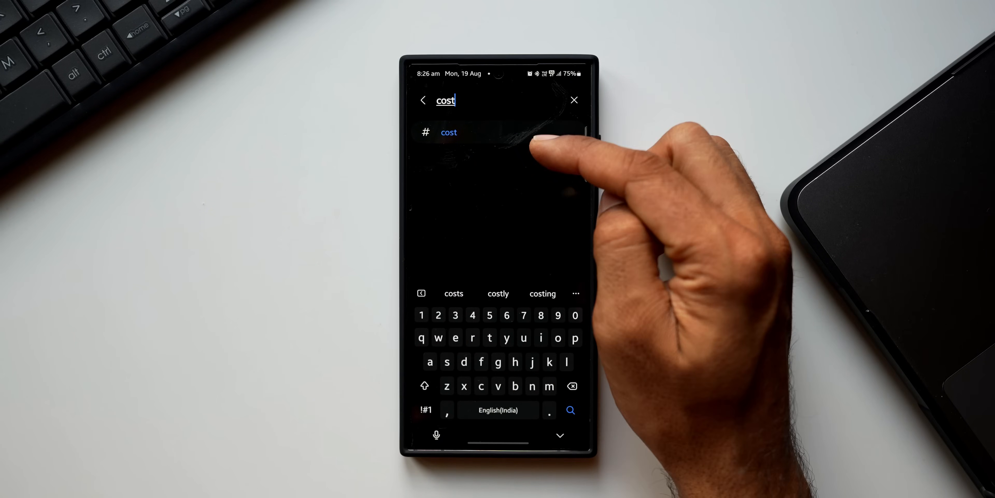
left_click(449, 132)
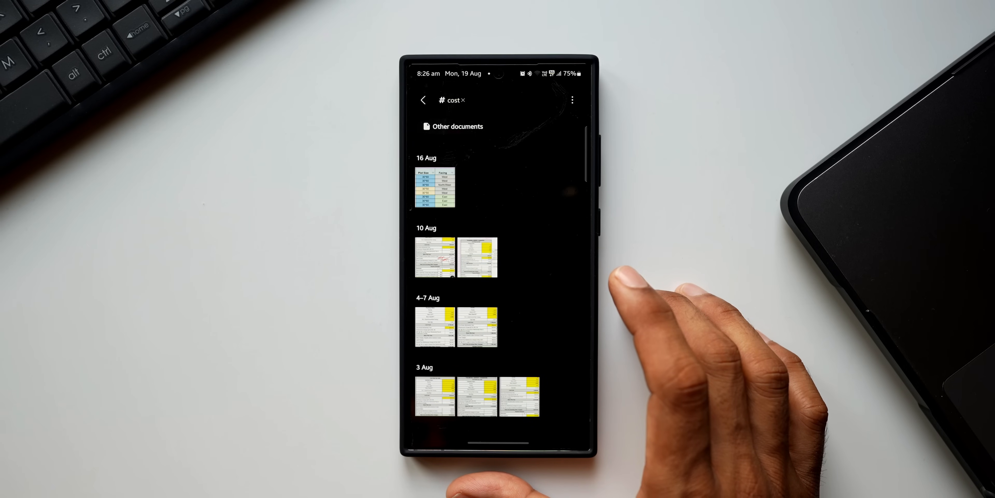
mouse_move(667, 286)
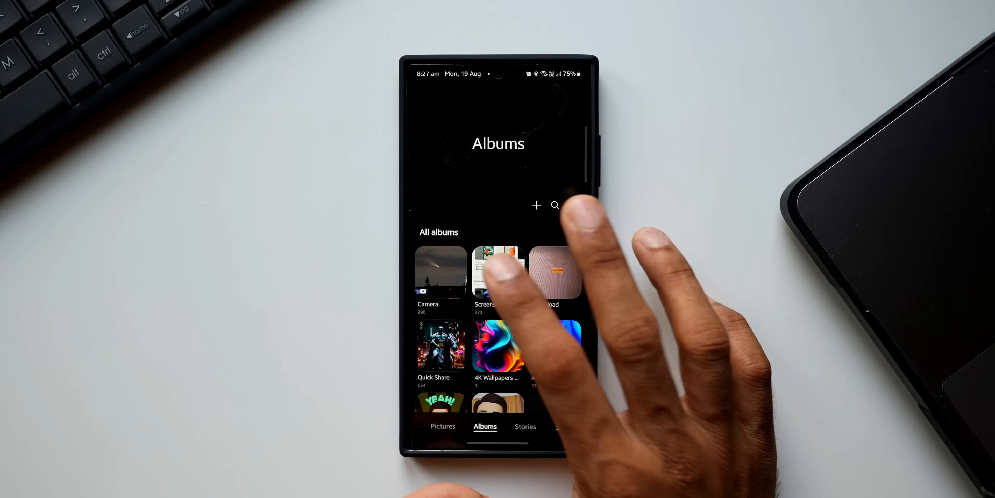
Reopen the Screenshots album from All albums and scroll to its header.
left_click(498, 270)
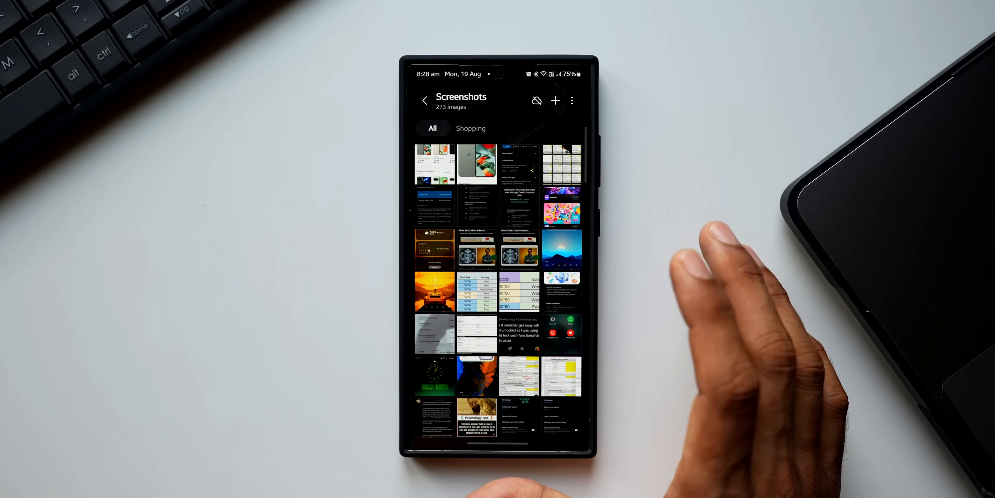
scroll("down", 3)
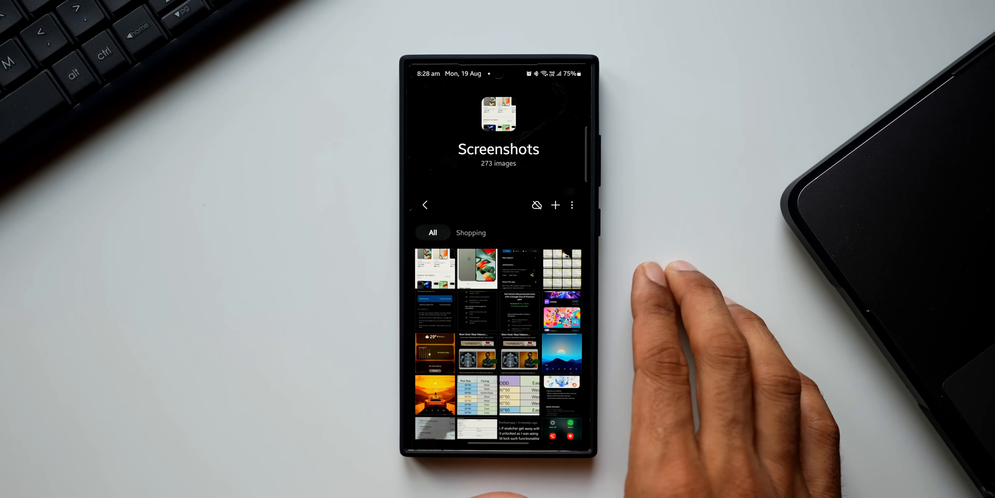
mouse_move(667, 349)
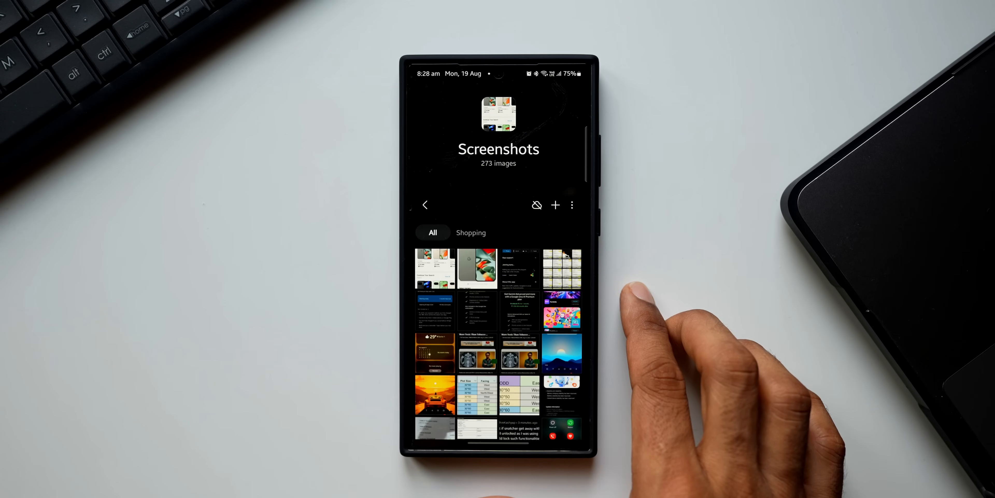